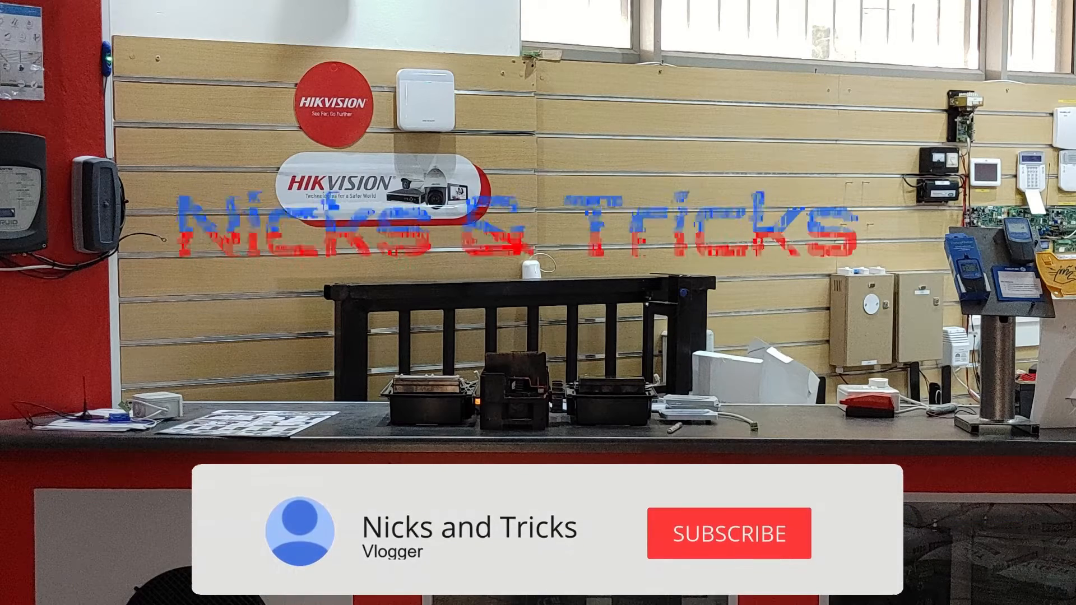
# Step: Watch the Nicks and Tricks intro until the banner shows Subscribed with the bell icon
pyautogui.click(728, 533)
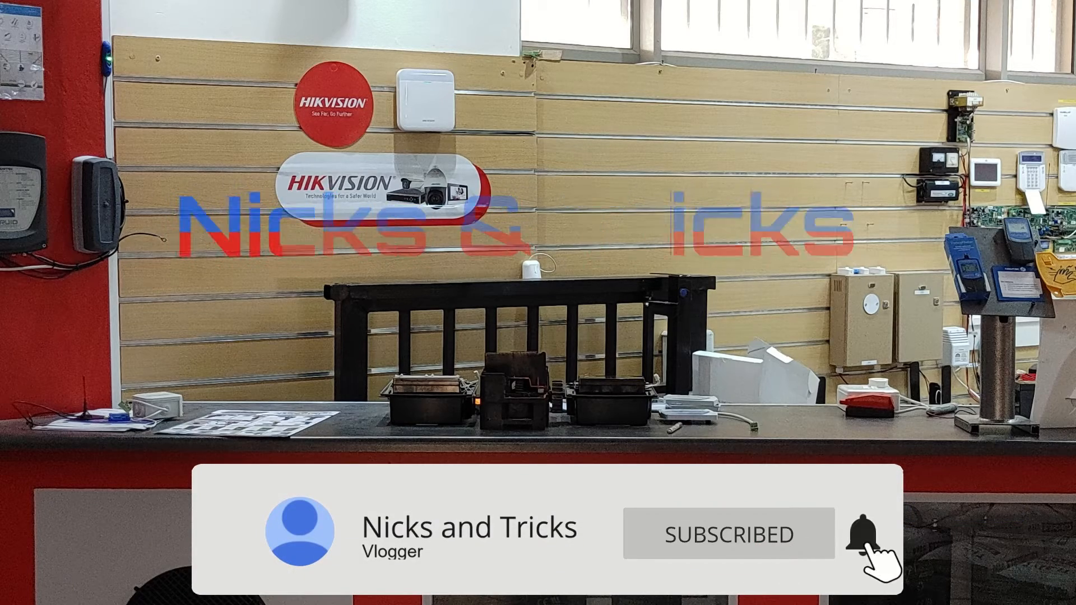